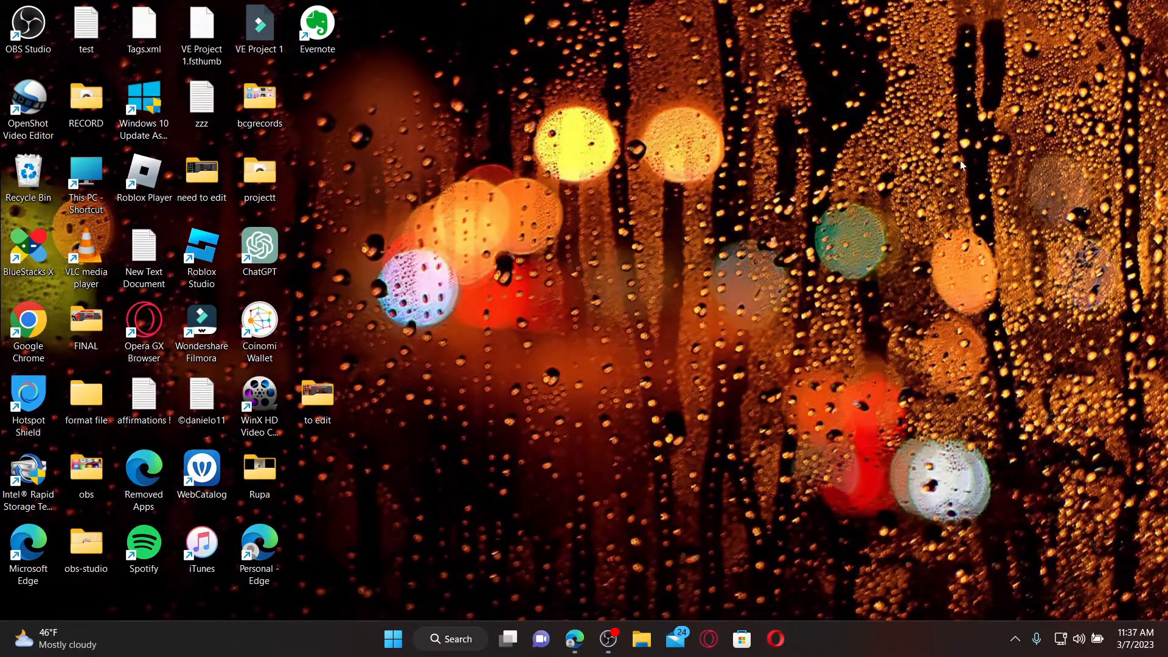
- Launch Microsoft Edge and load the Chess.com home page from the address suggestions
{"action": "left_click", "coordinate": [573, 645]}
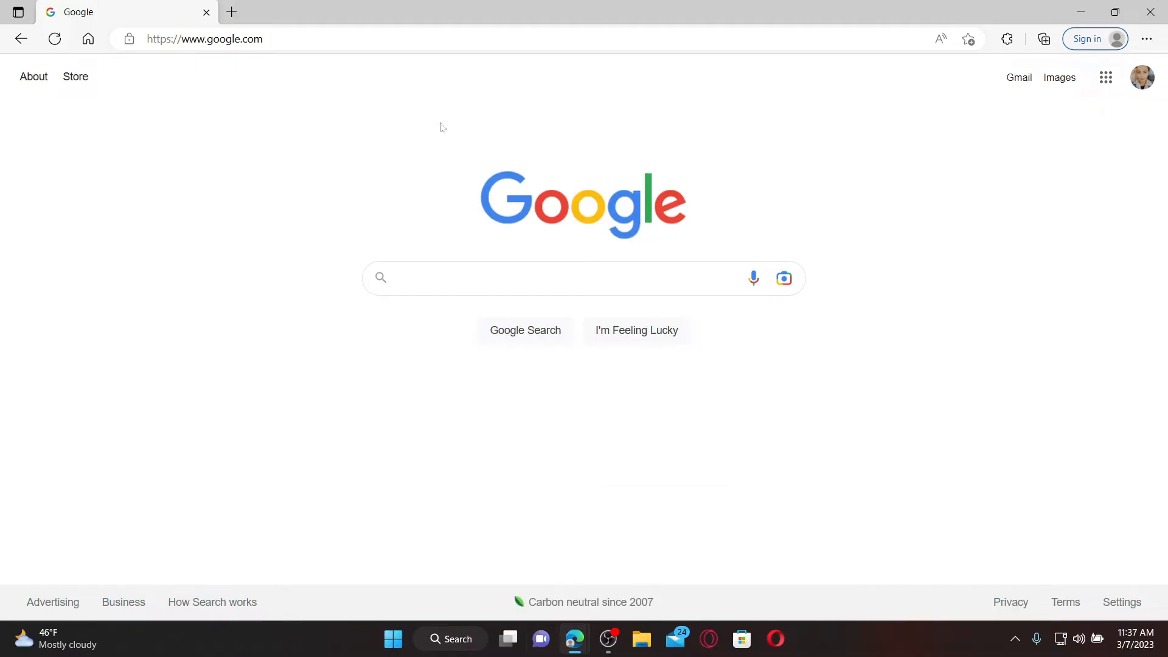
{"action": "type", "text": "ch"}
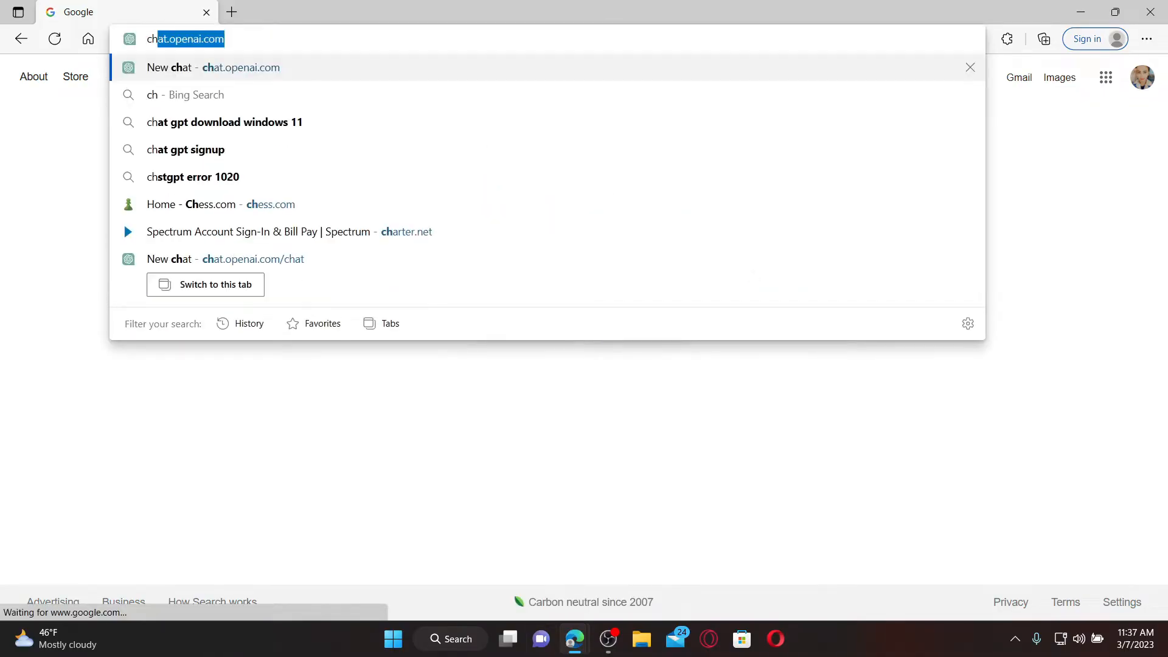
{"action": "left_click", "coordinate": [211, 204]}
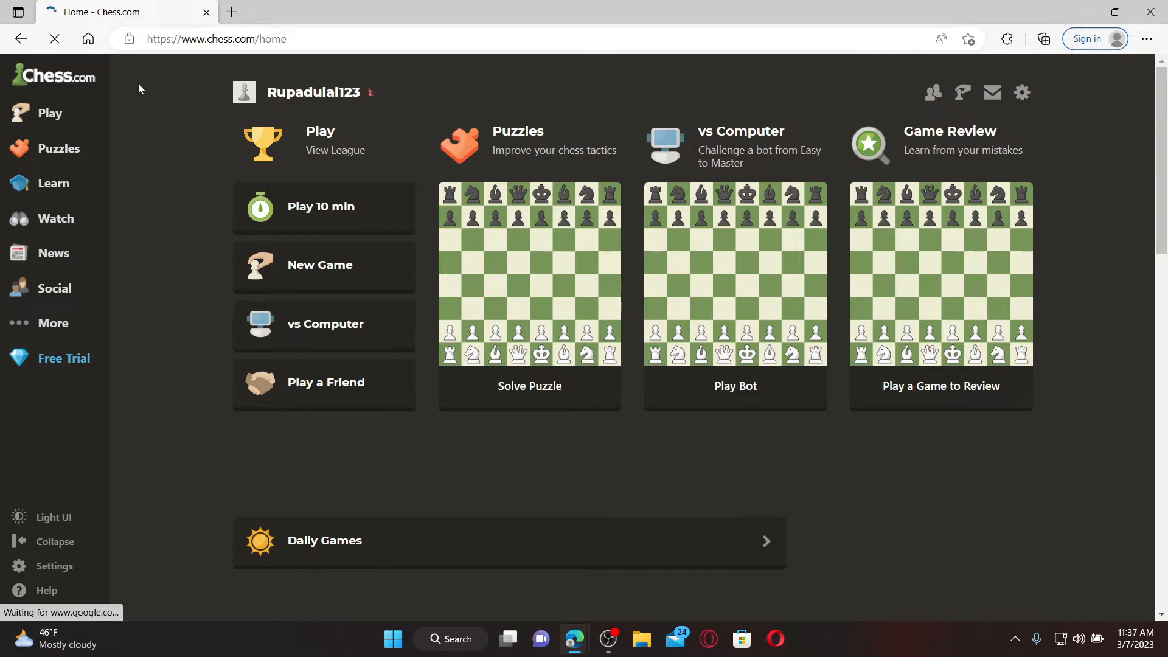
- Open the Profile page from Chess.com's settings menu
{"action": "left_click", "coordinate": [1022, 92]}
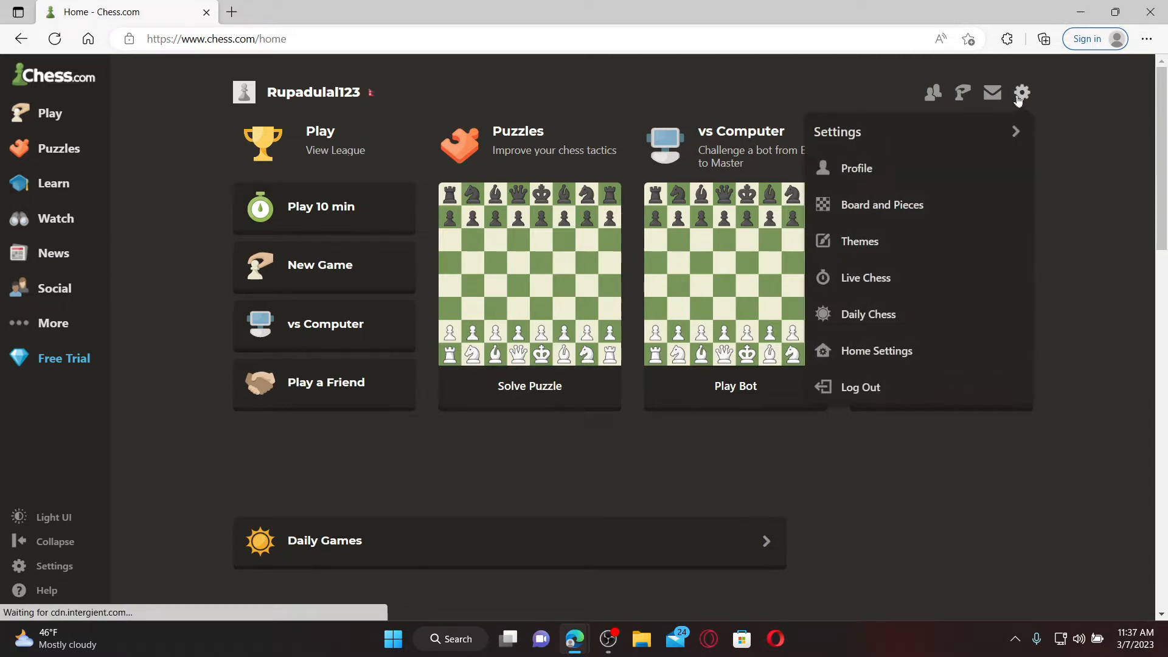
{"action": "mouse_move", "coordinate": [857, 168]}
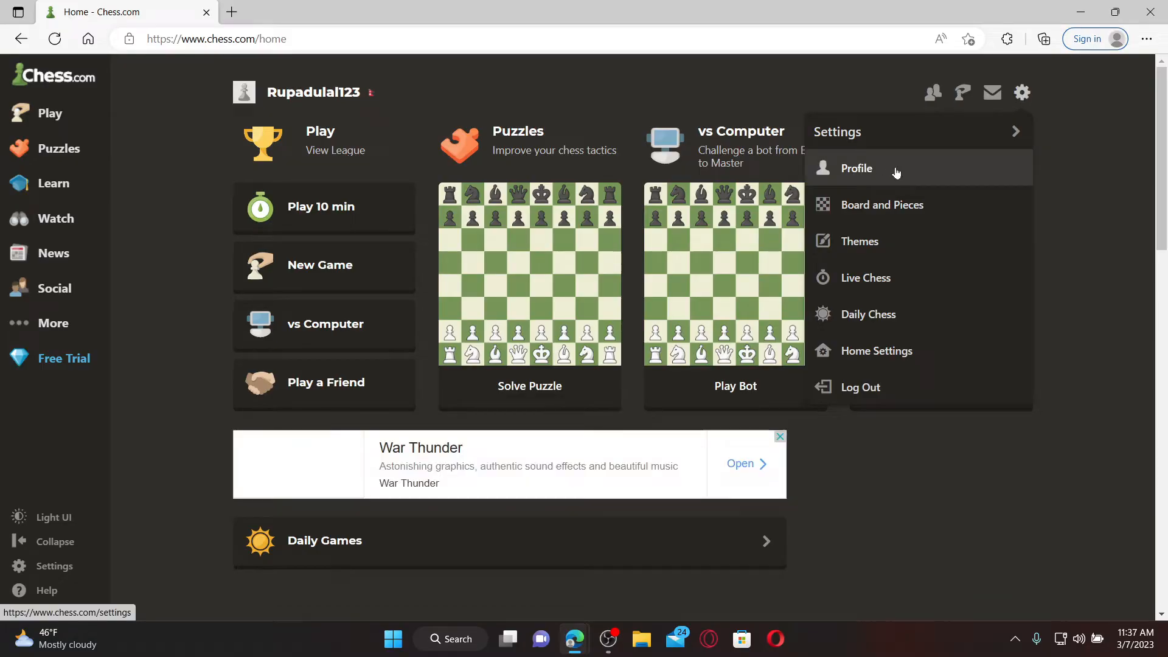
{"action": "left_click", "coordinate": [856, 168]}
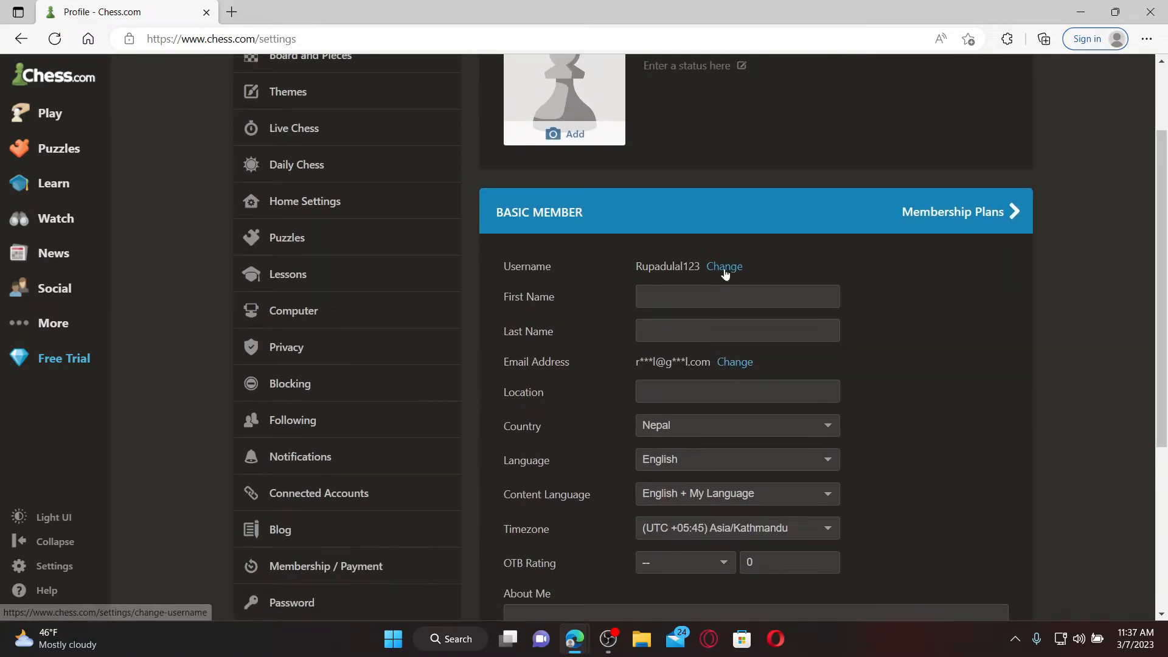
{"action": "left_click", "coordinate": [724, 265]}
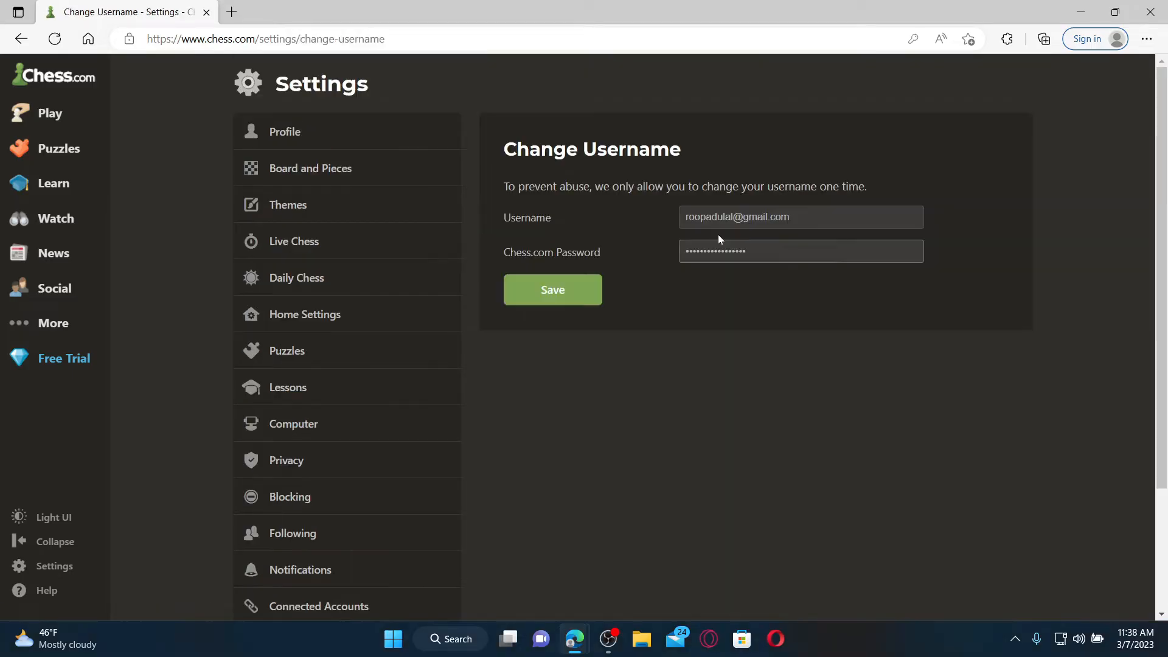
{"action": "left_click", "coordinate": [801, 217]}
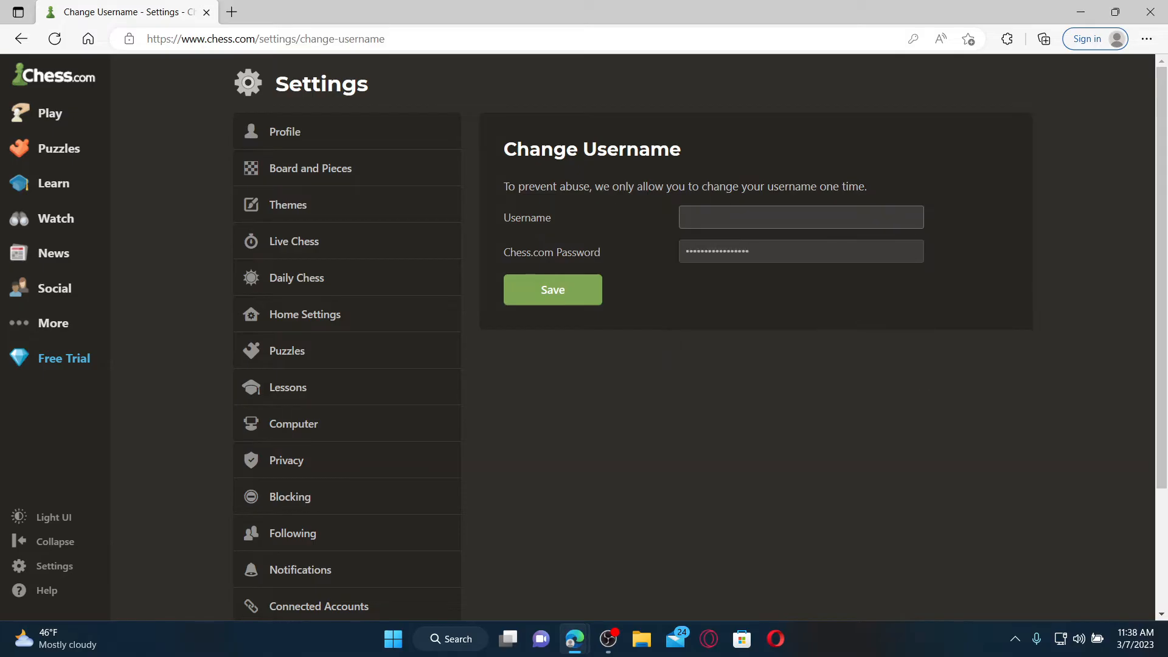
{"action": "type", "text": "Rupadulal"}
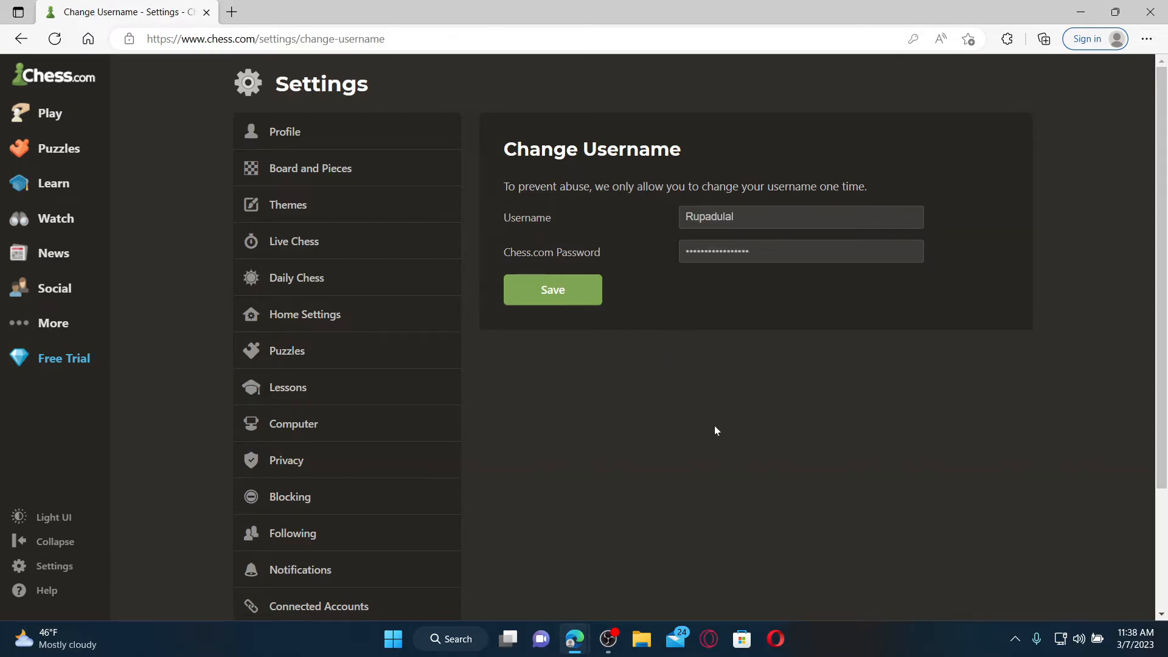
{"action": "left_click", "coordinate": [800, 251]}
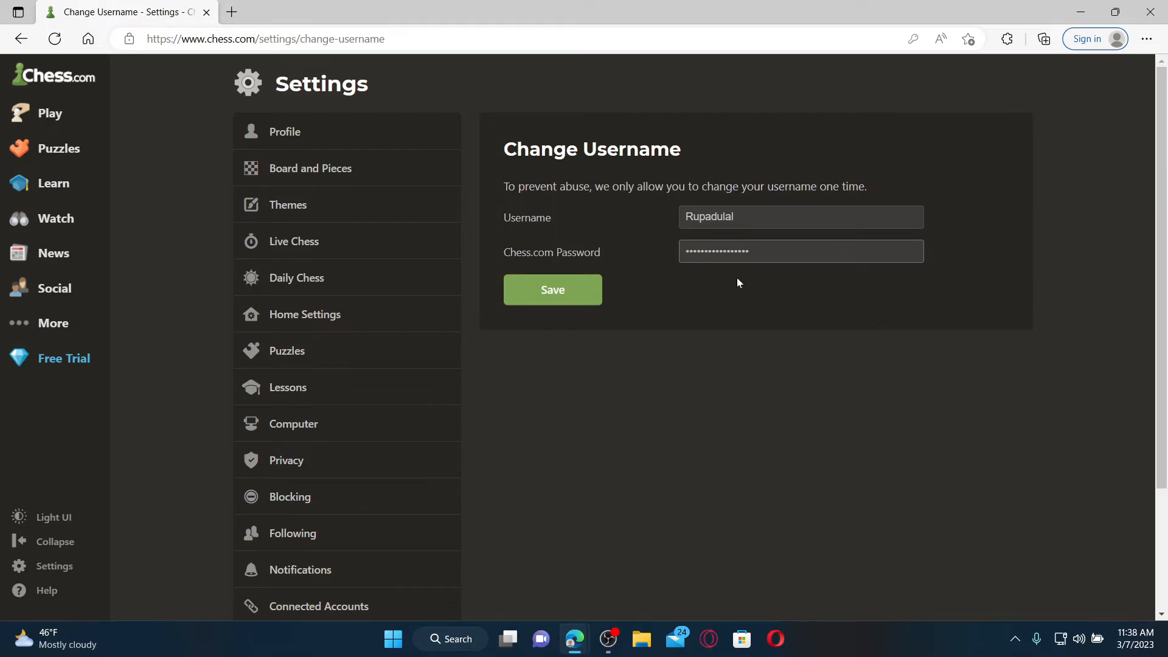
{"action": "left_click", "coordinate": [552, 289]}
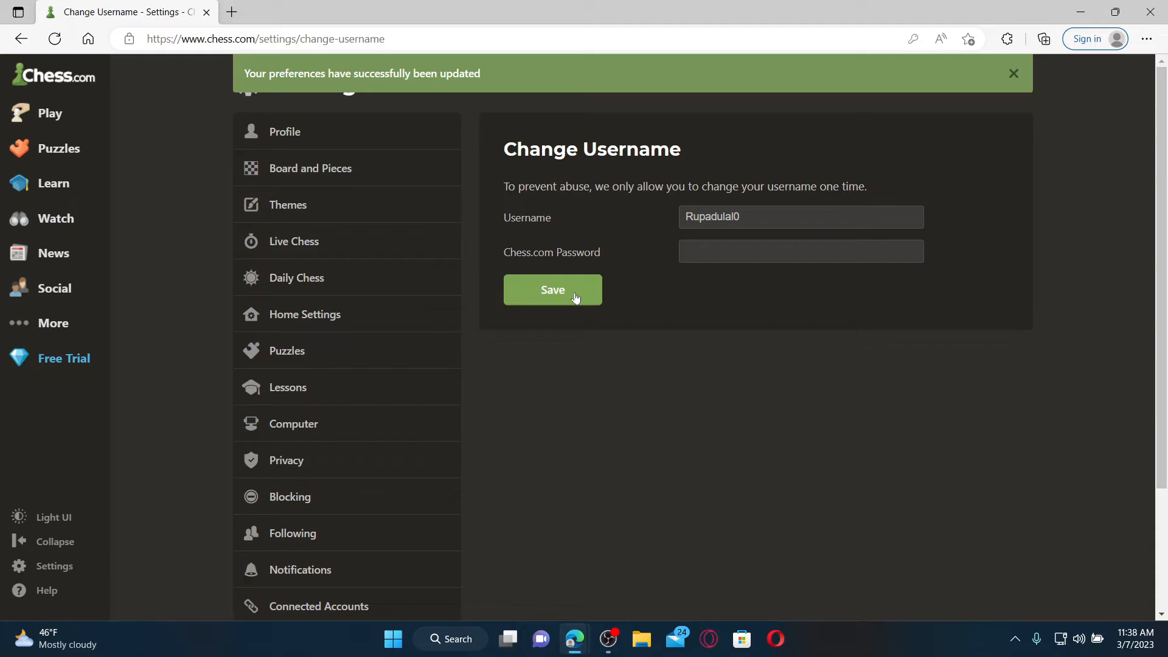
{"action": "mouse_move", "coordinate": [418, 381]}
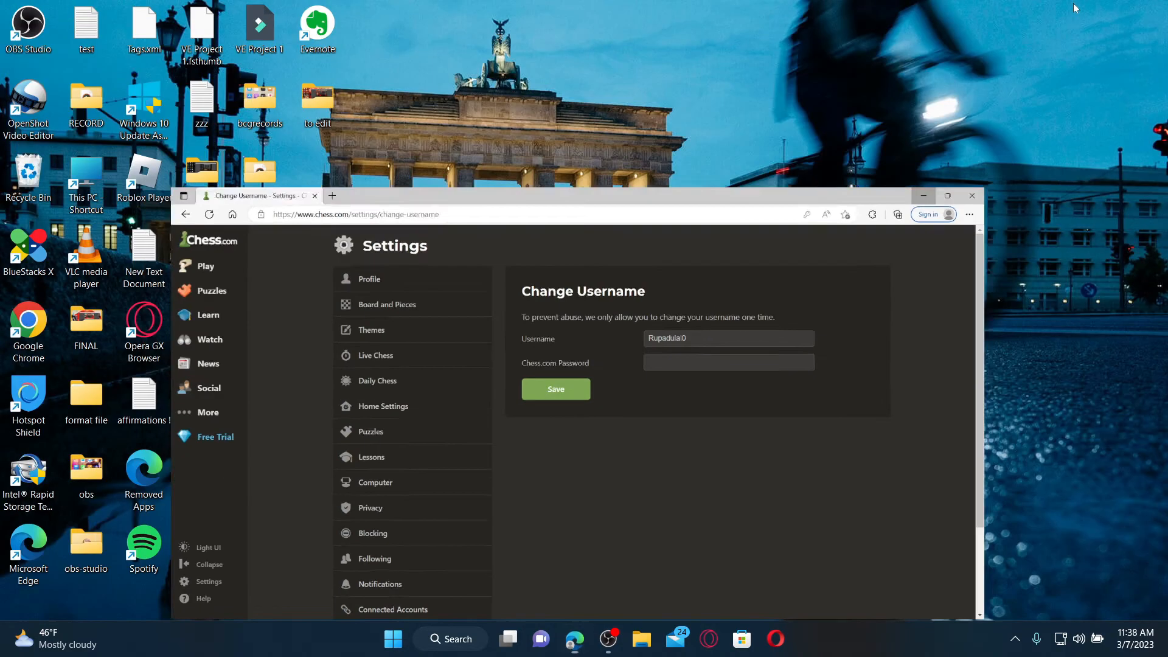
{"action": "left_click", "coordinate": [972, 195]}
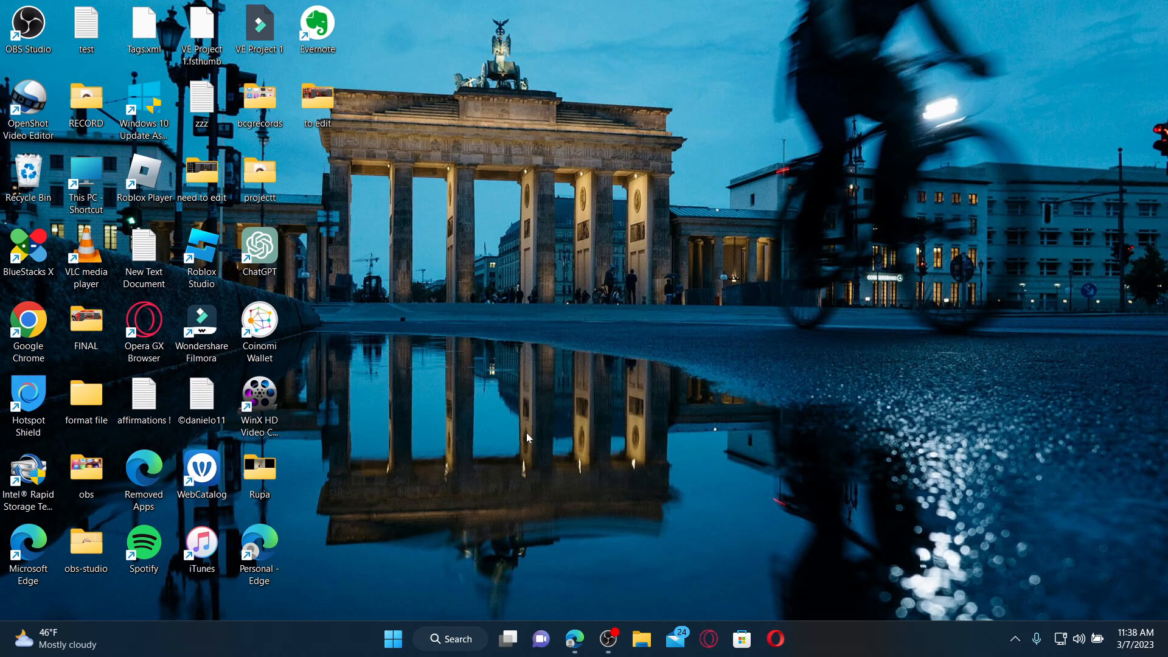